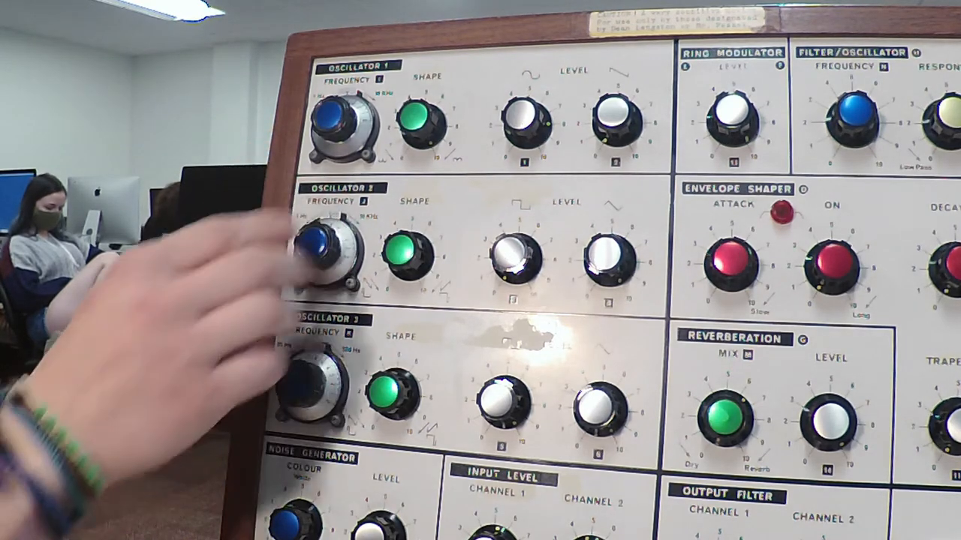
{"action": "left_click_drag", "start_coordinate": [327, 247], "coordinate": [315, 233]}
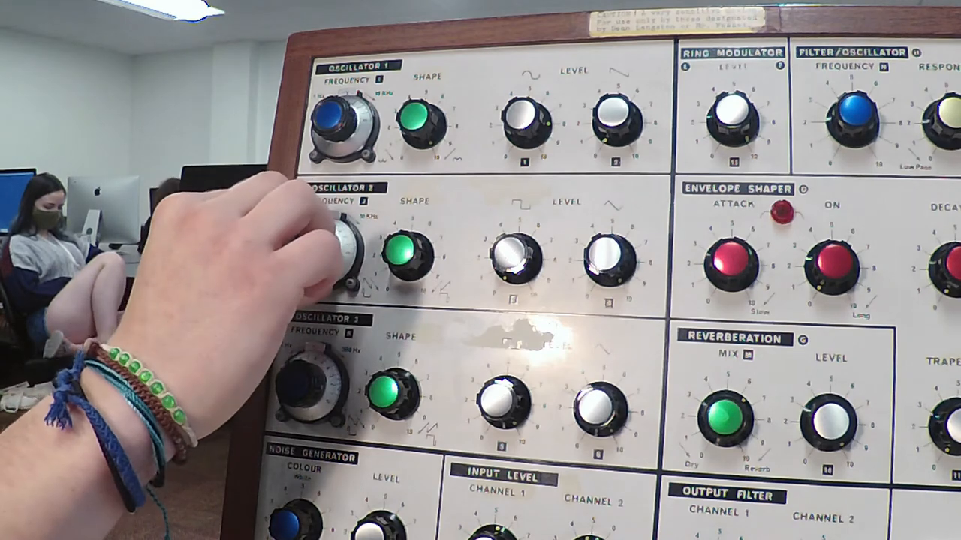